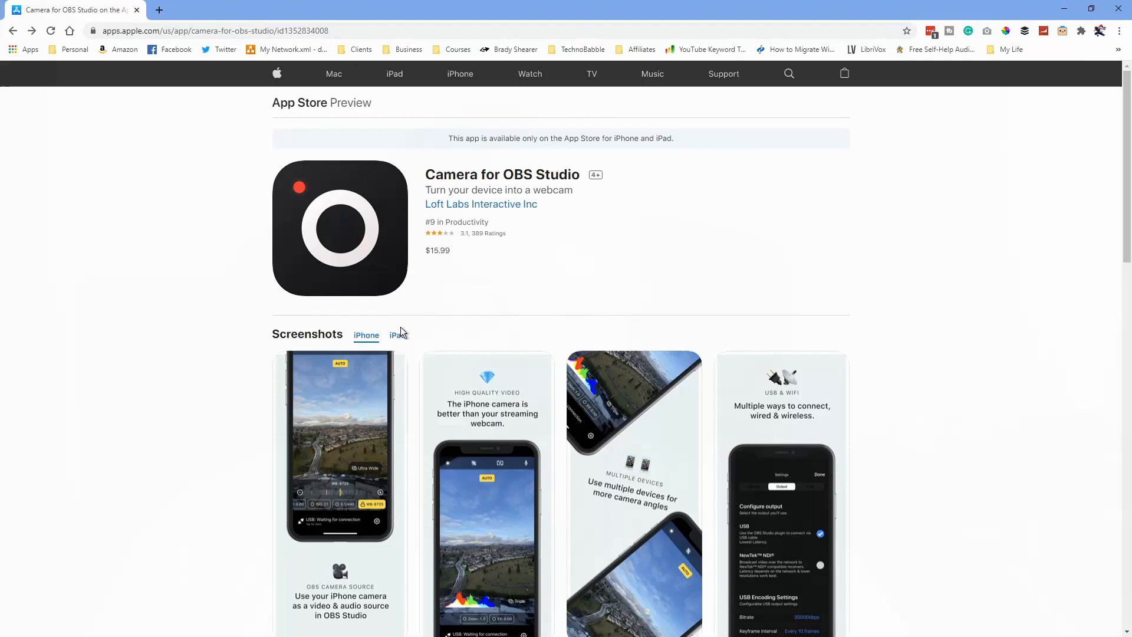
Scroll through the Camera for OBS Studio App Store description to locate the obs.camera address.
scroll("down", 3)
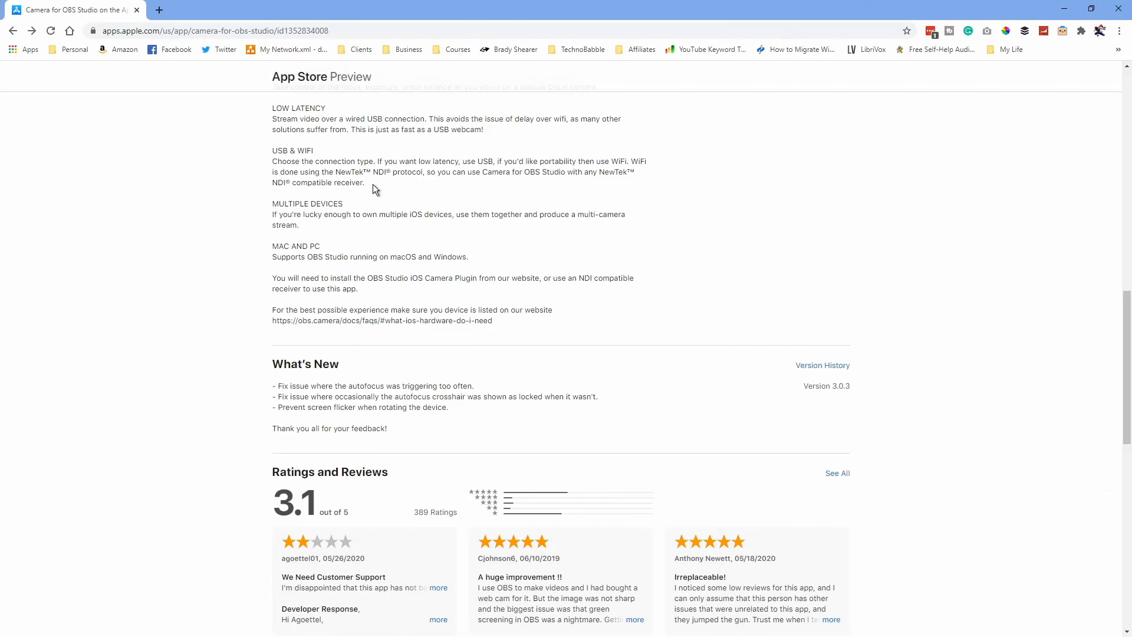
mouse_move(415, 205)
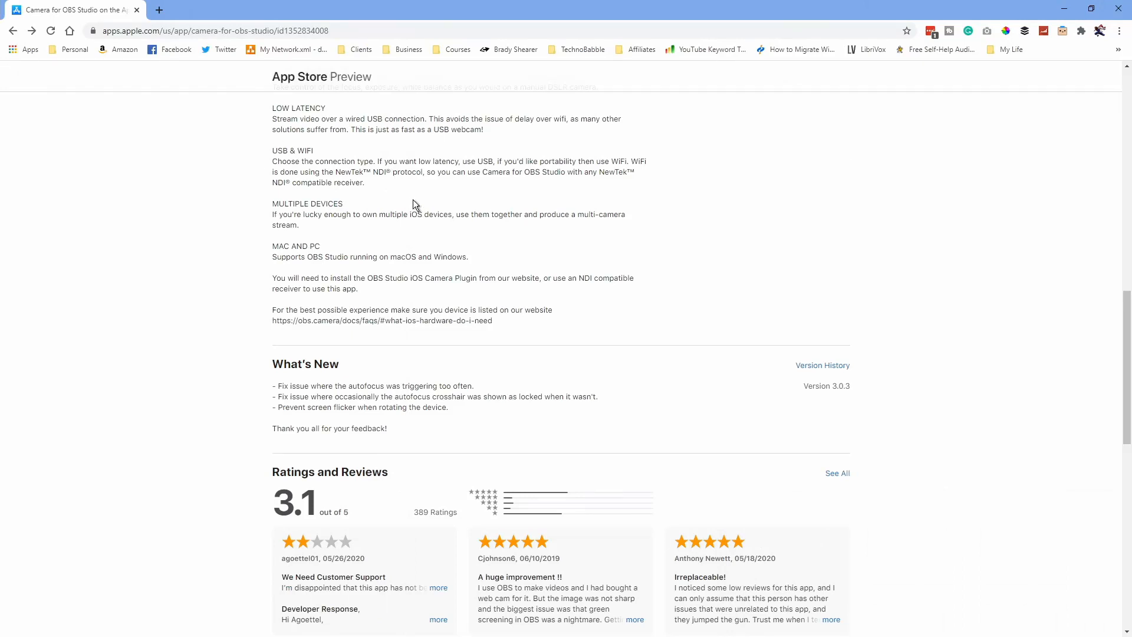
mouse_move(321, 304)
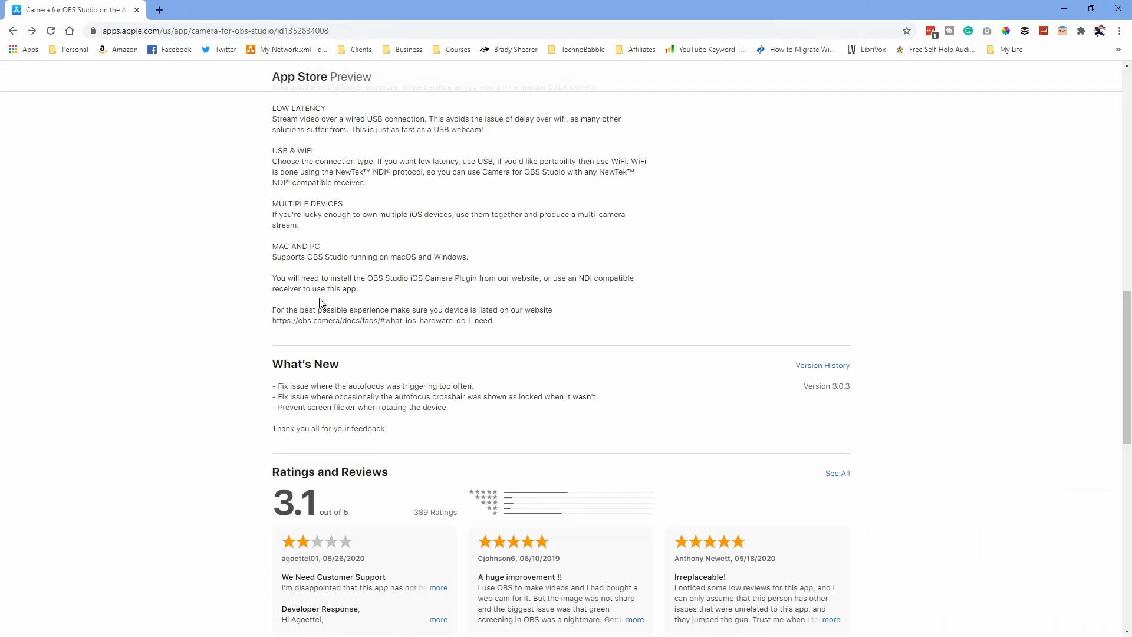
mouse_move(426, 323)
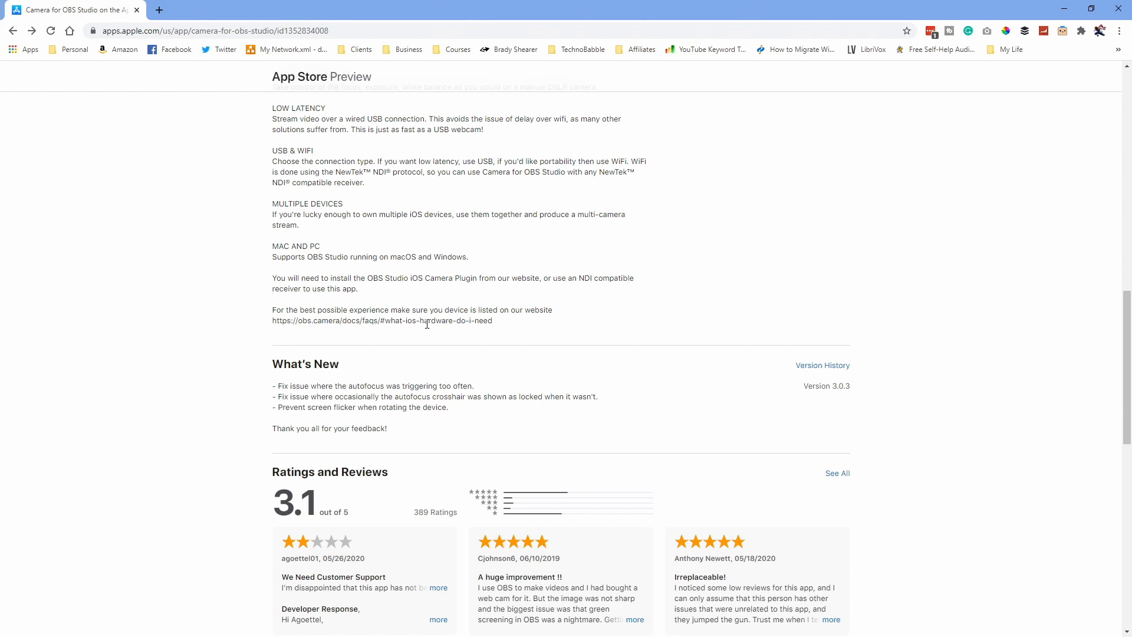
mouse_move(460, 320)
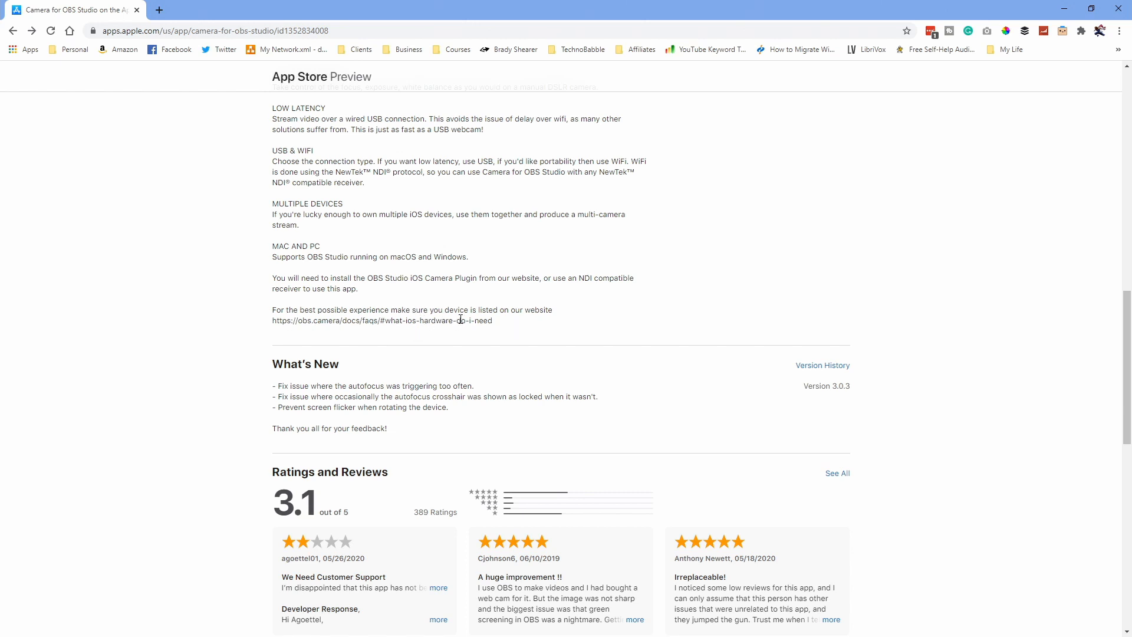
scroll("up", 3)
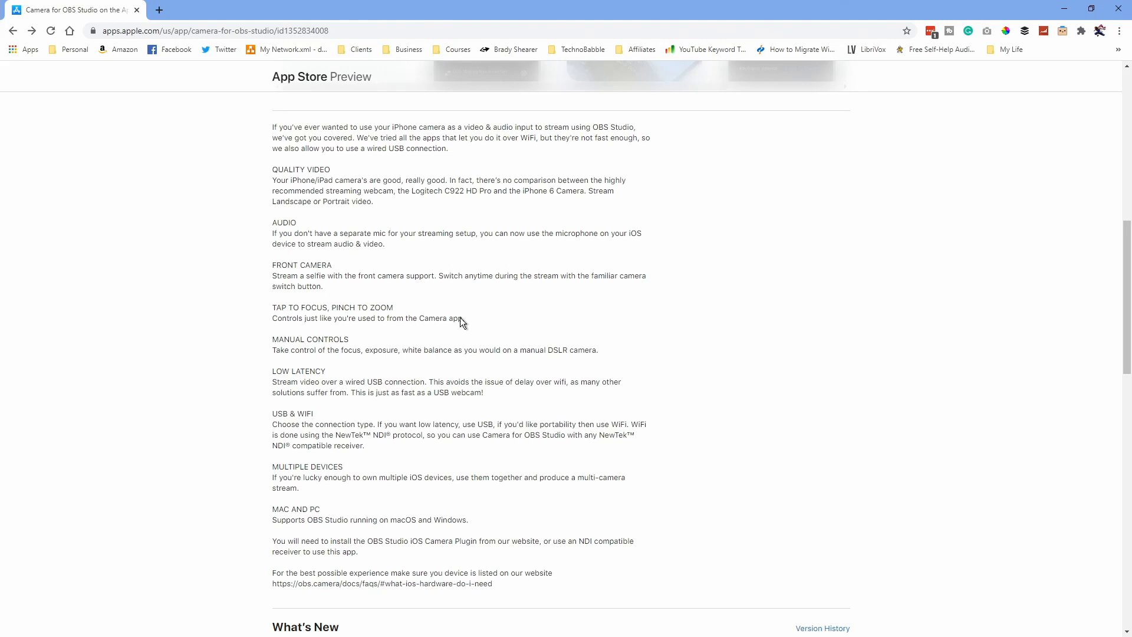
scroll("up", 3)
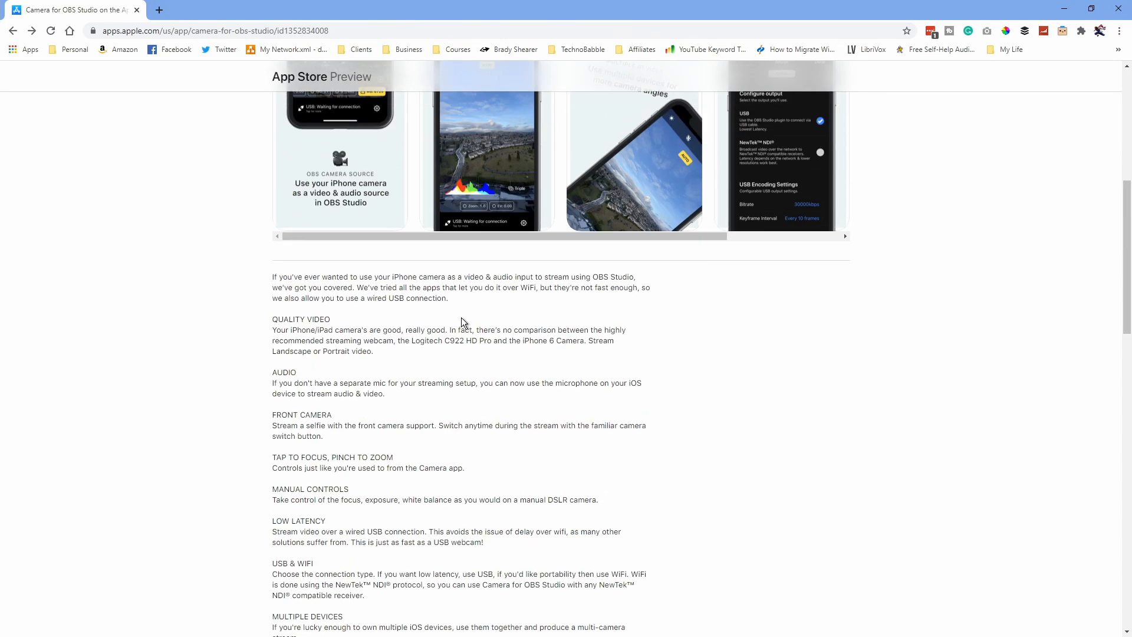
scroll("up", 3)
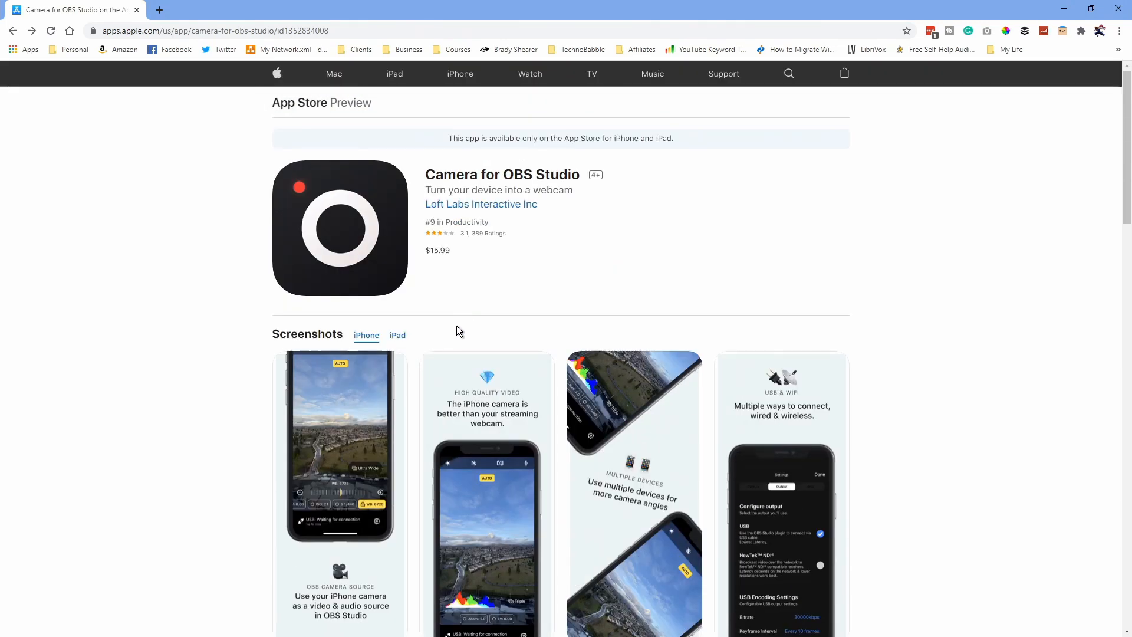
scroll("down", 3)
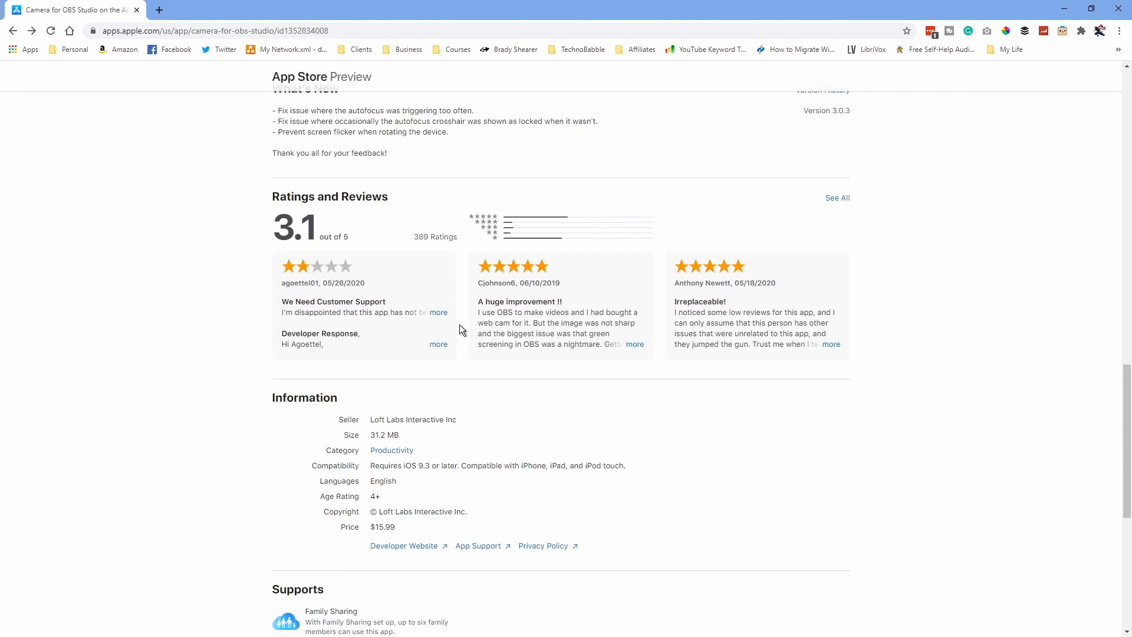
scroll("down", 3)
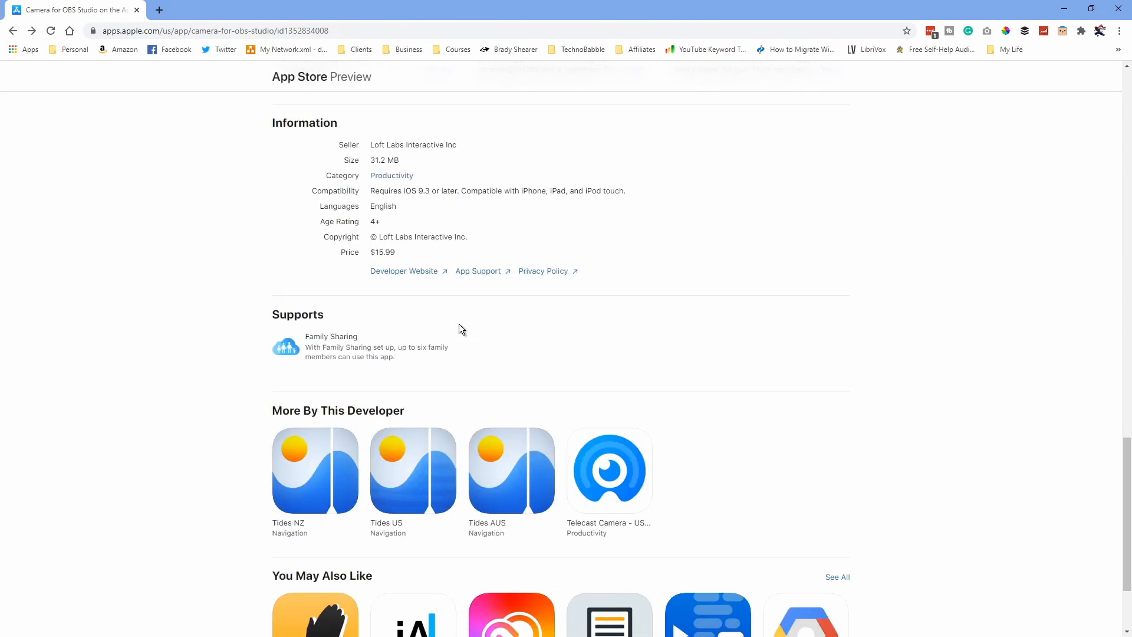
scroll("up", 3)
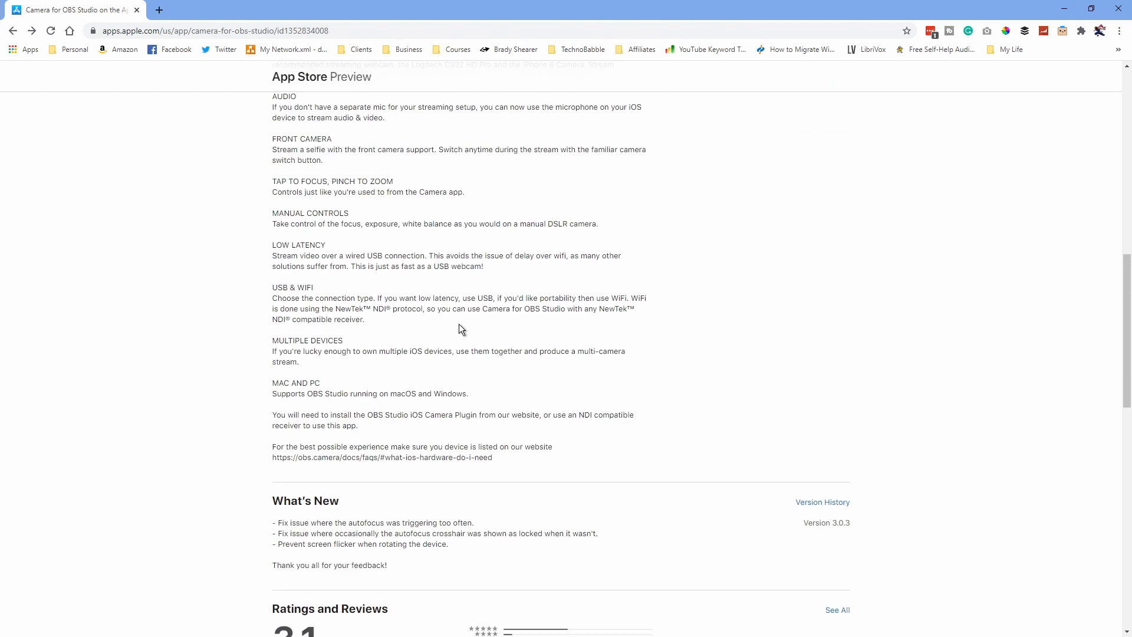
scroll("up", 3)
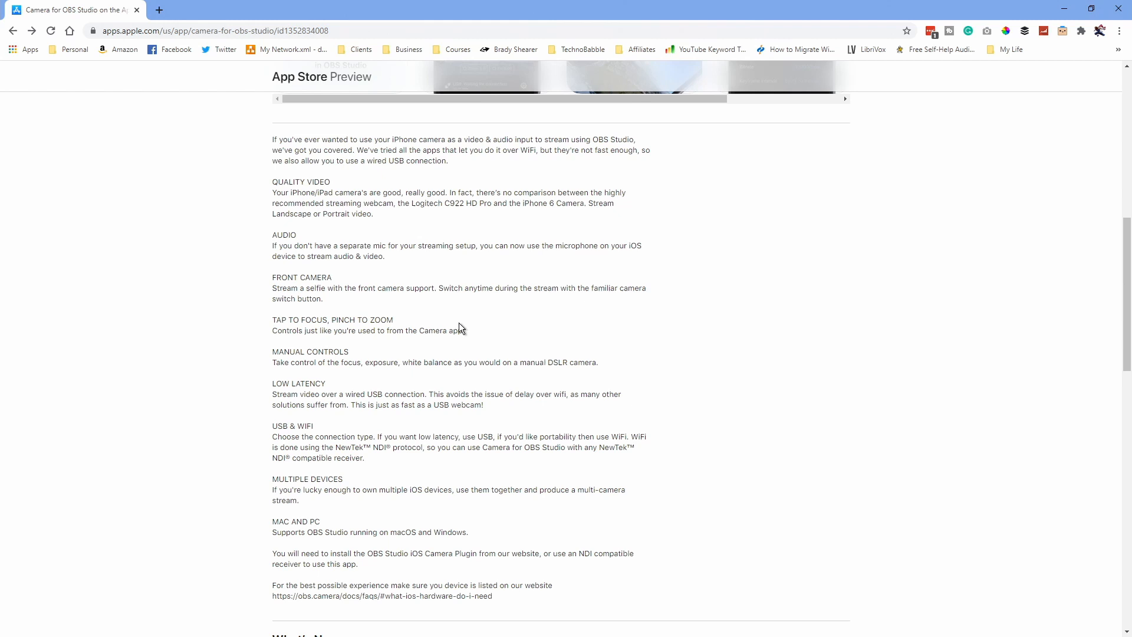
scroll("up", 3)
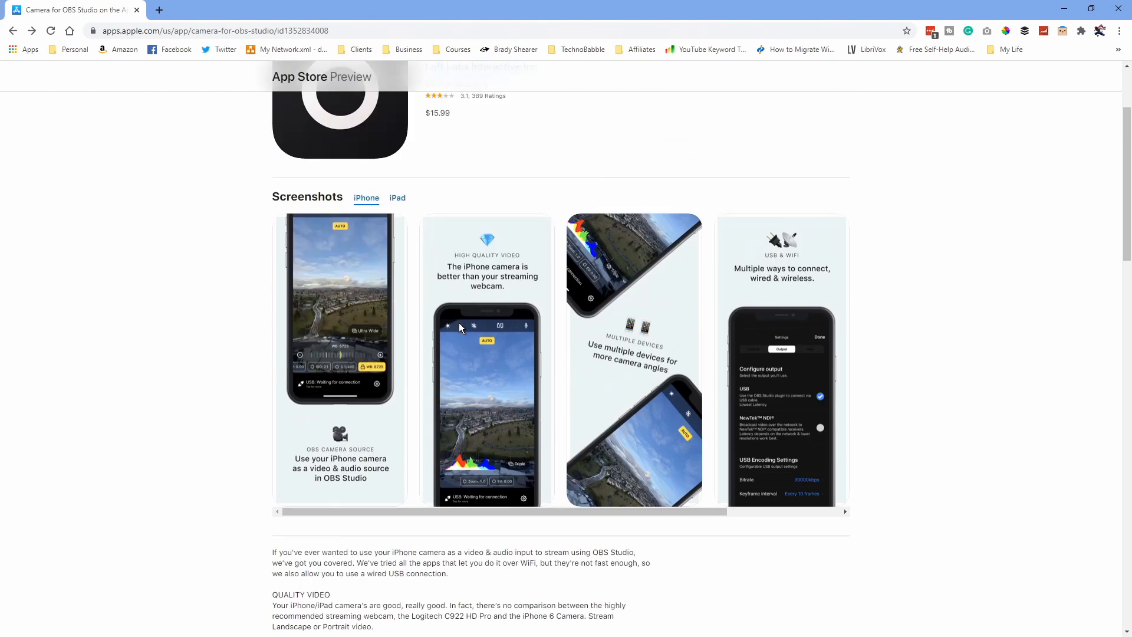
scroll("down", 3)
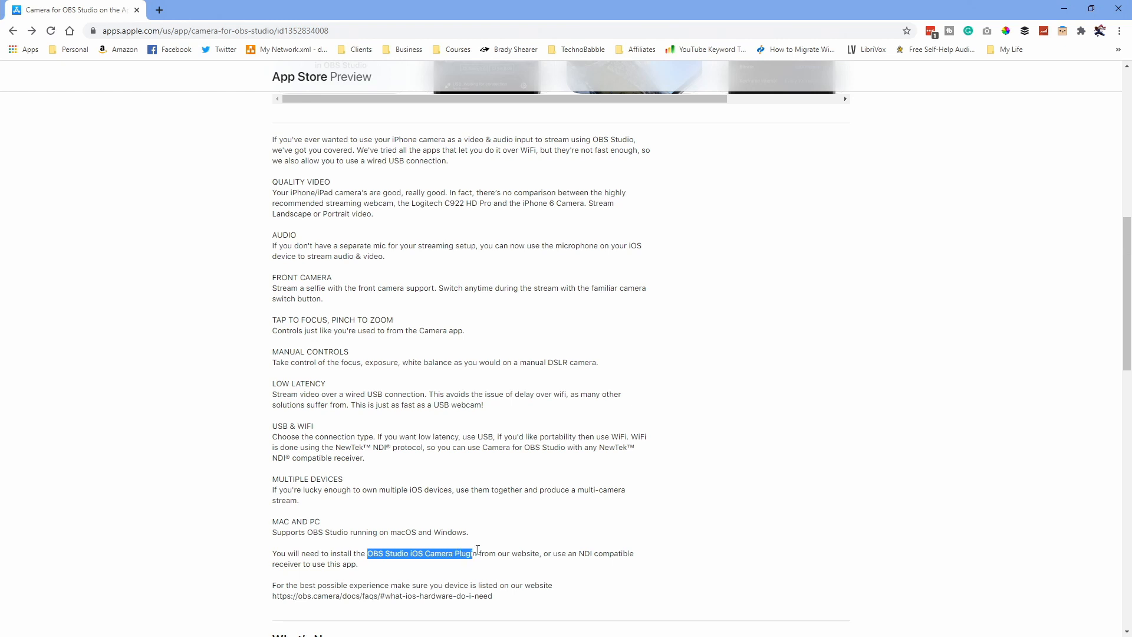
right_click(419, 553)
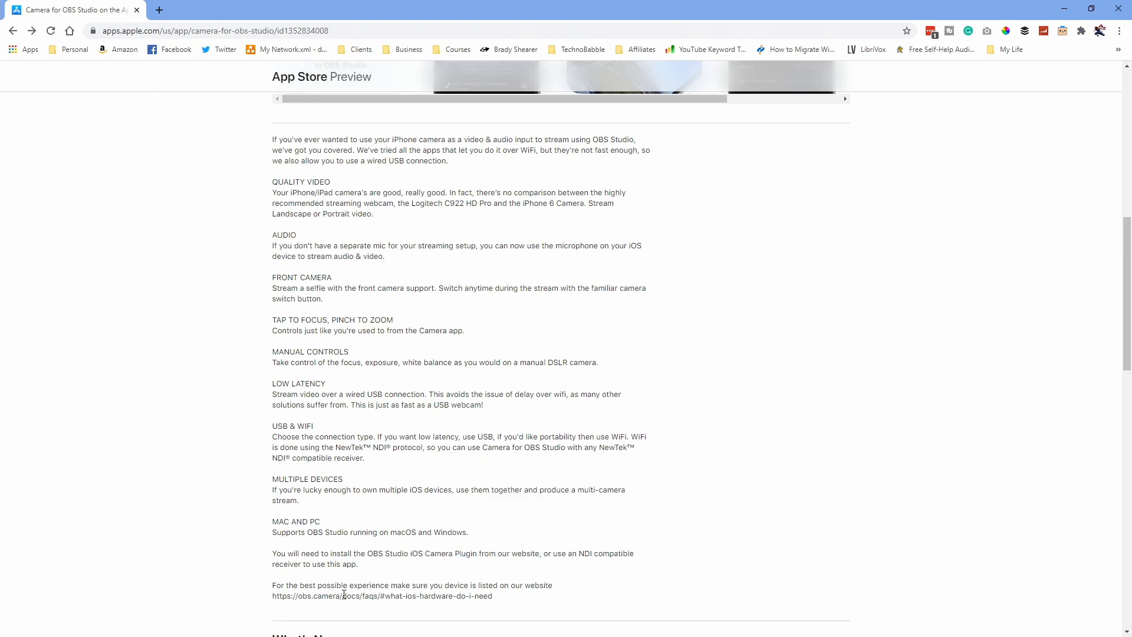
double_click(306, 596)
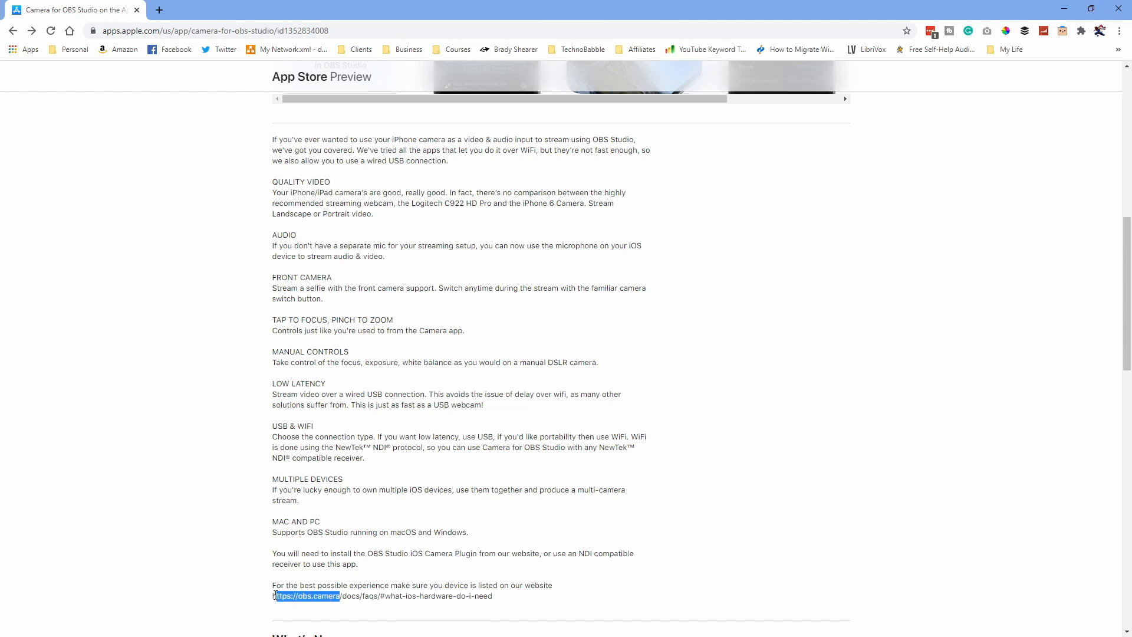
right_click(306, 595)
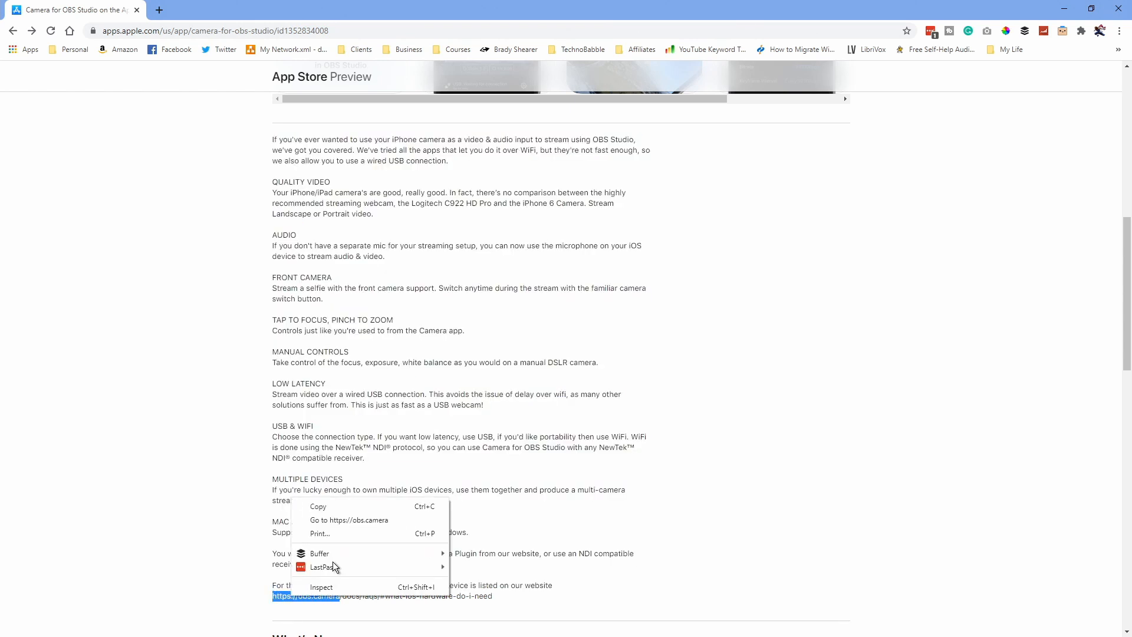
left_click(350, 520)
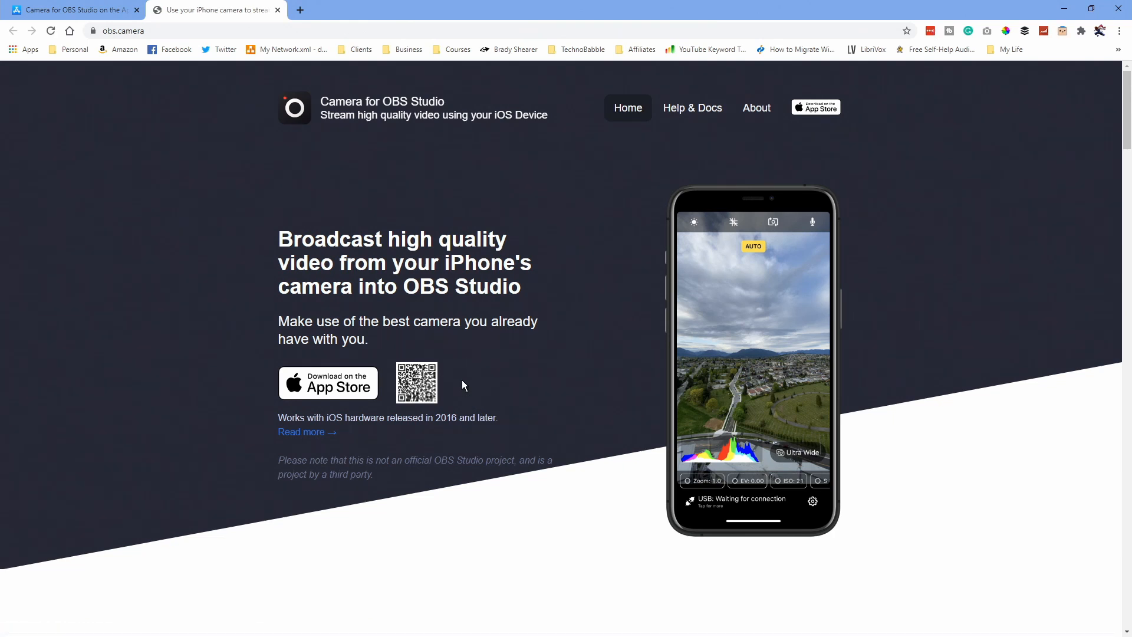
Open the USB connection card under 'Multiple ways to connect to OBS Studio'.
scroll("down", 3)
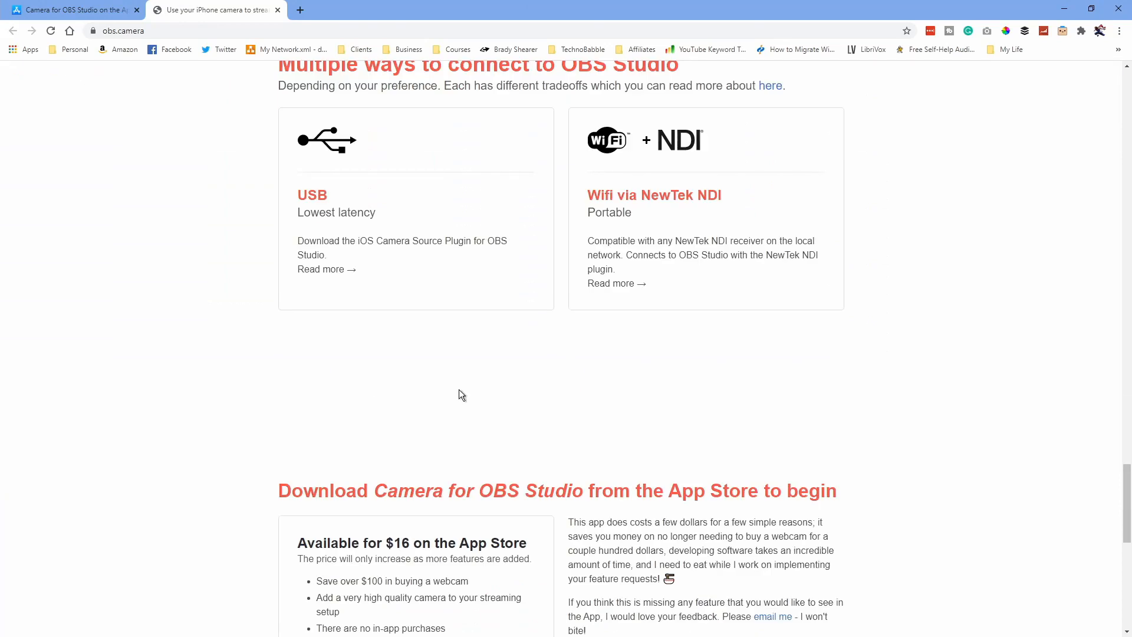
scroll("up", 3)
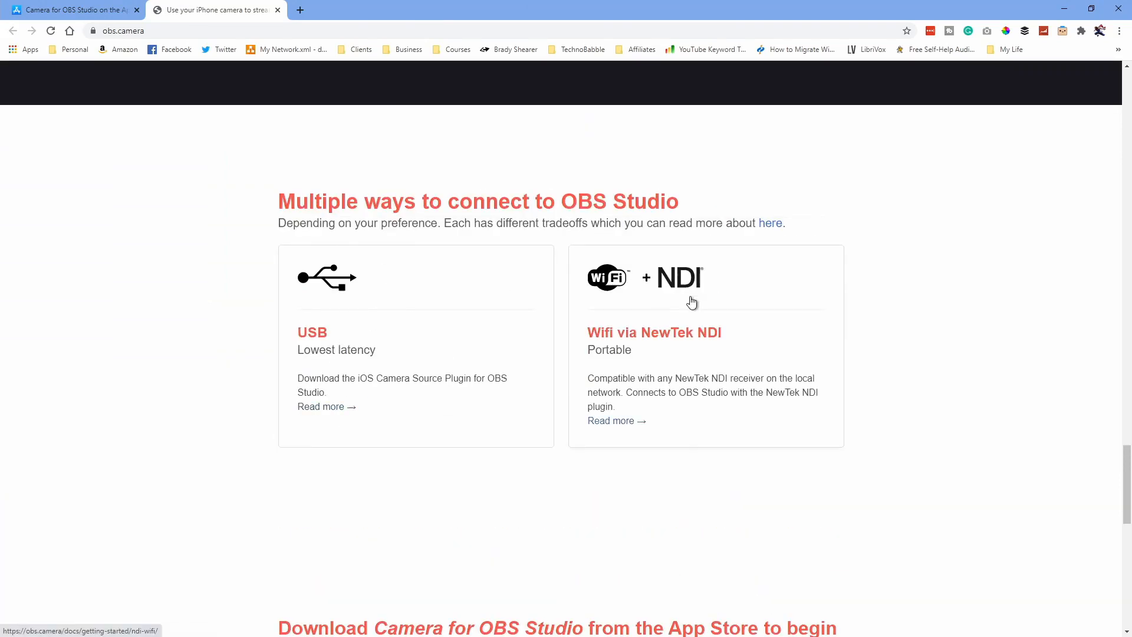
mouse_move(287, 349)
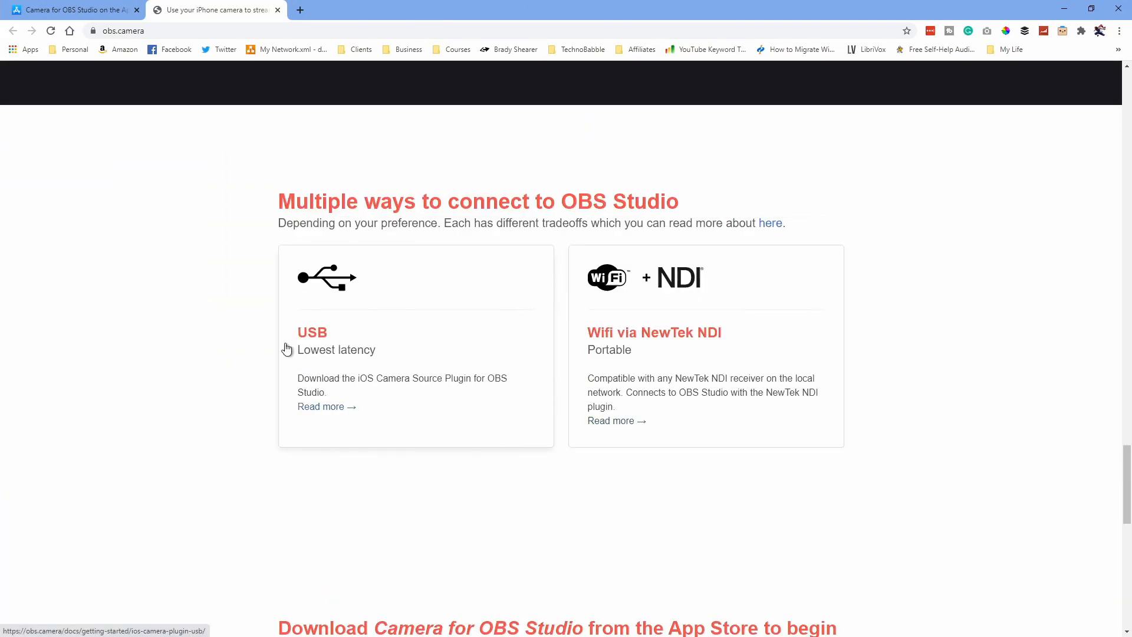
left_click(321, 407)
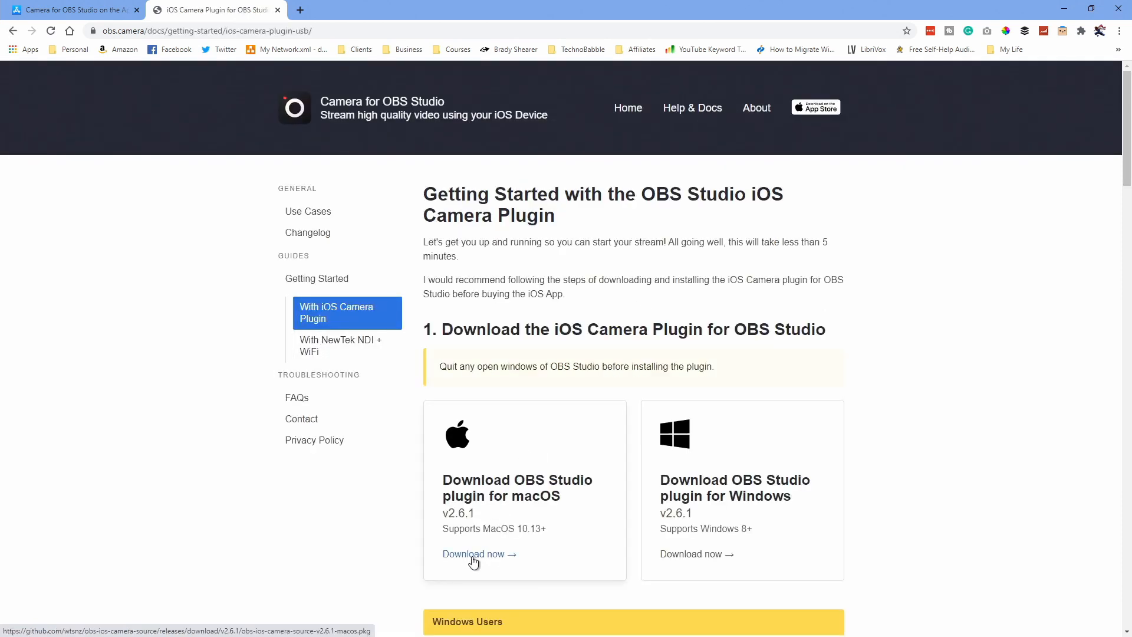
mouse_move(462, 506)
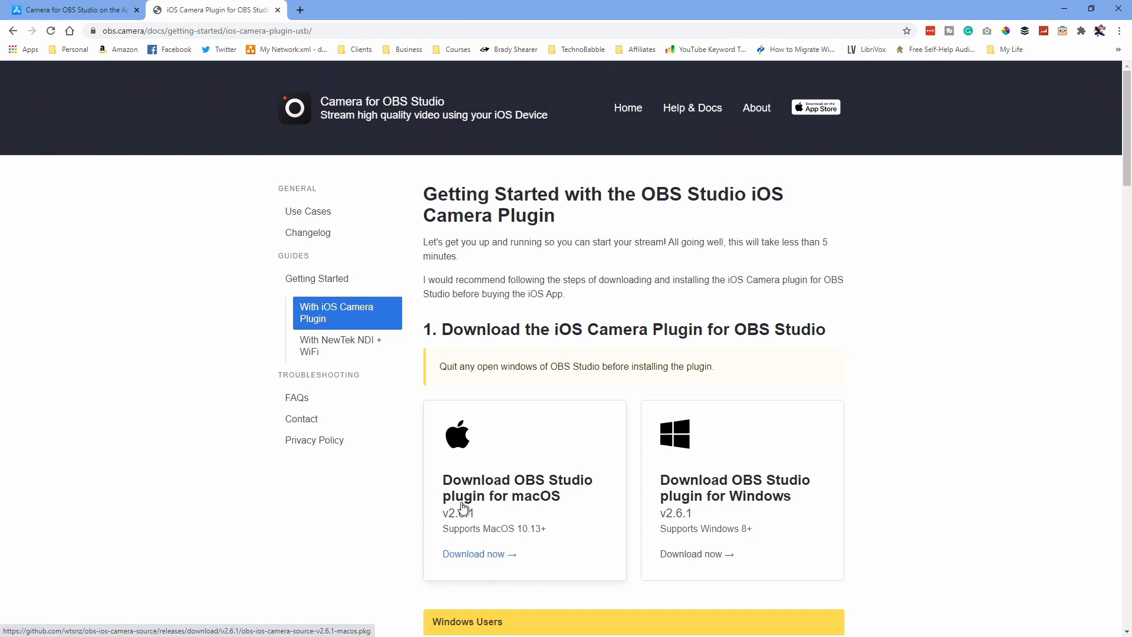
mouse_move(496, 545)
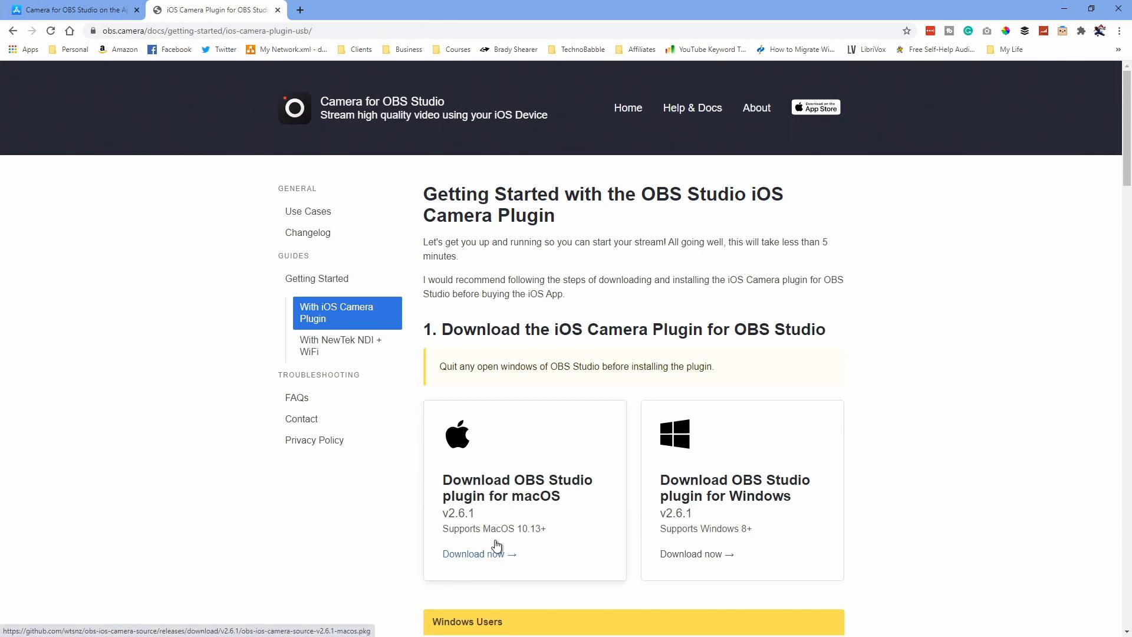
mouse_move(722, 579)
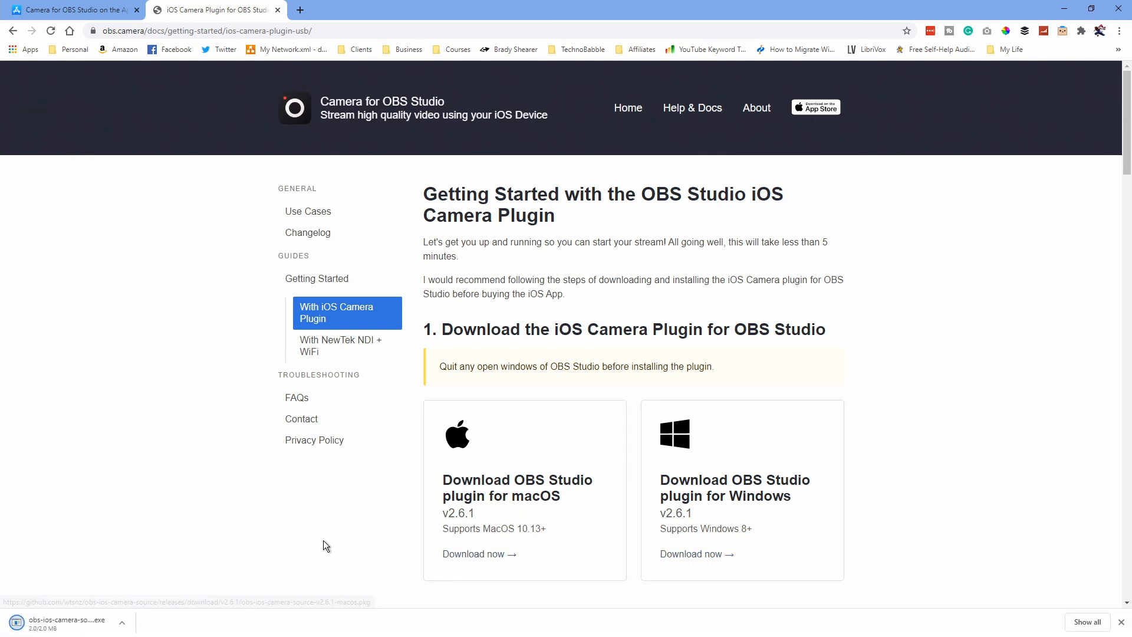
mouse_move(326, 496)
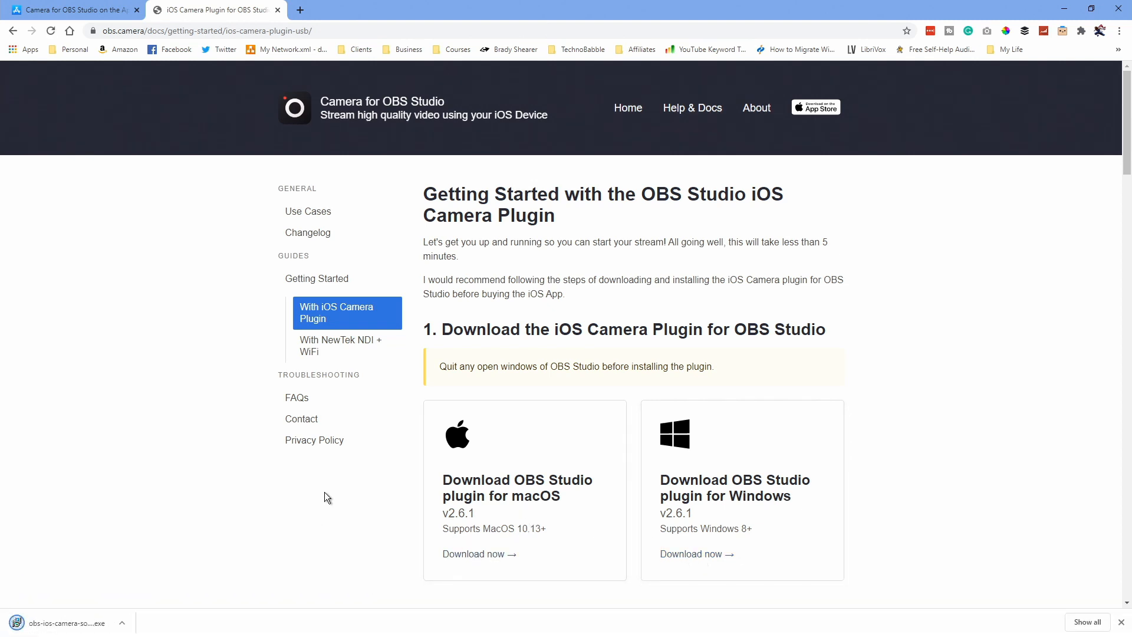
mouse_move(152, 585)
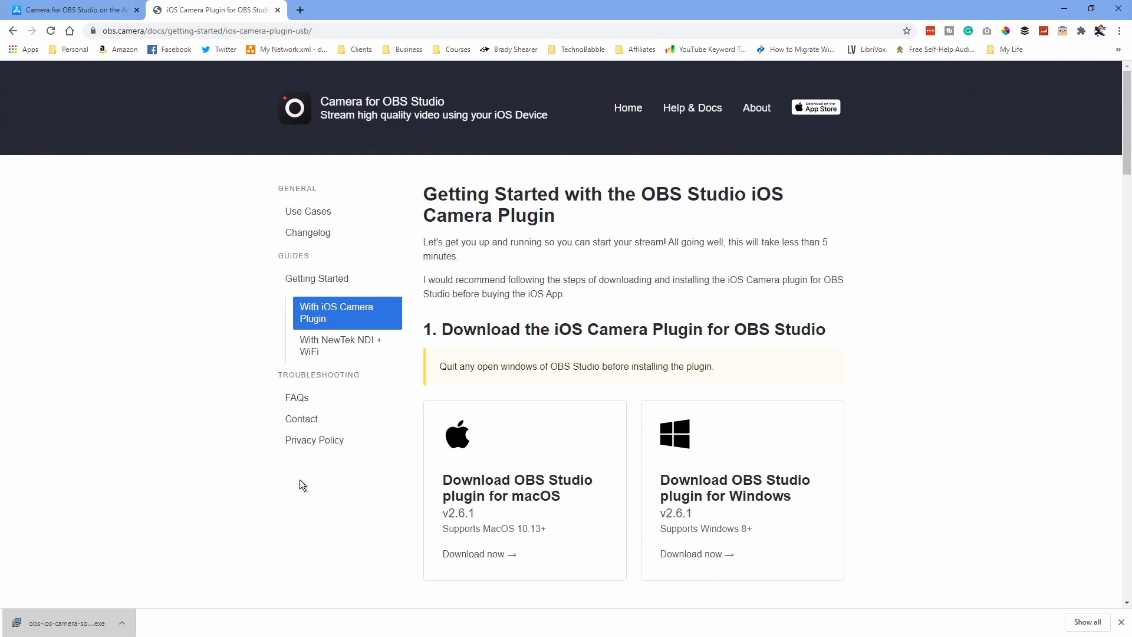
Run the downloaded obs-ios-camera-source .exe and install the plugin via the wizard's Install step.
left_click(65, 622)
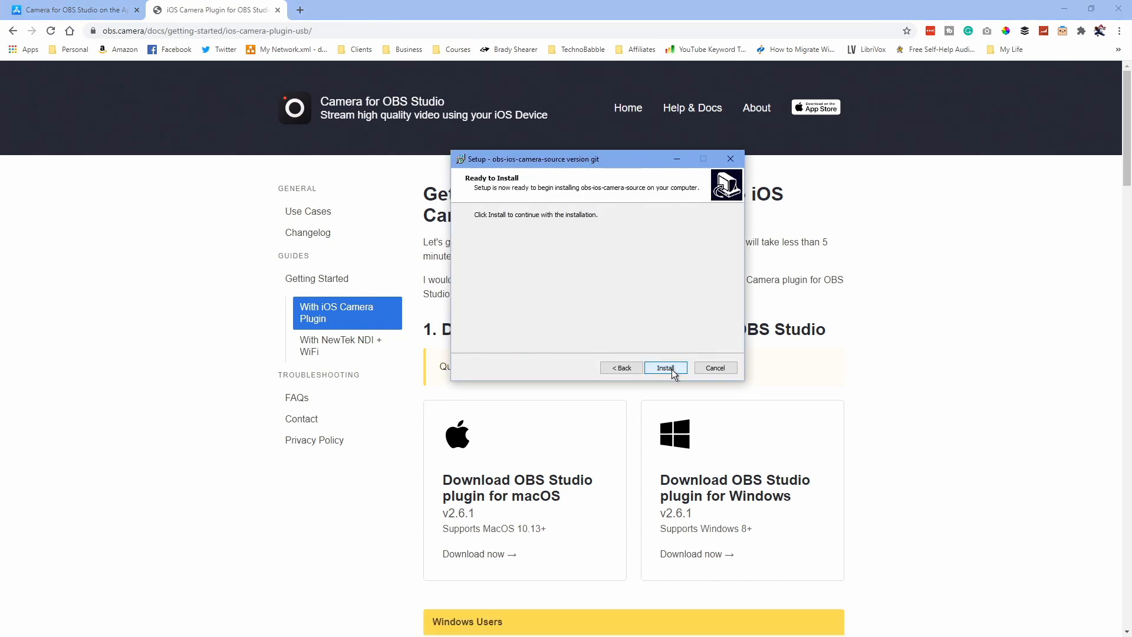
left_click(664, 368)
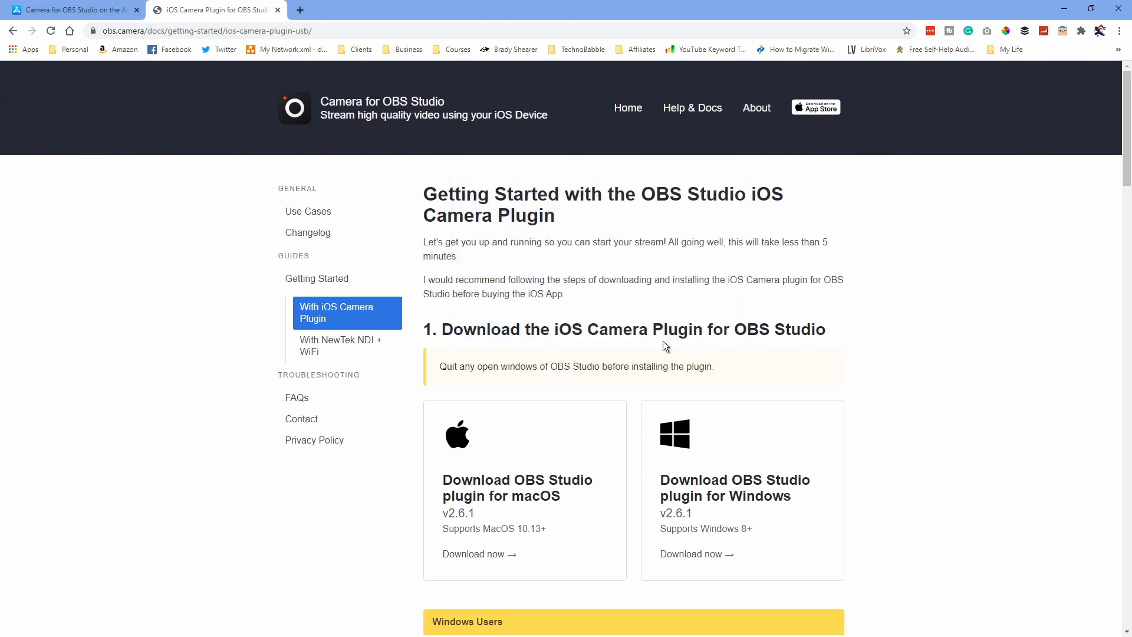